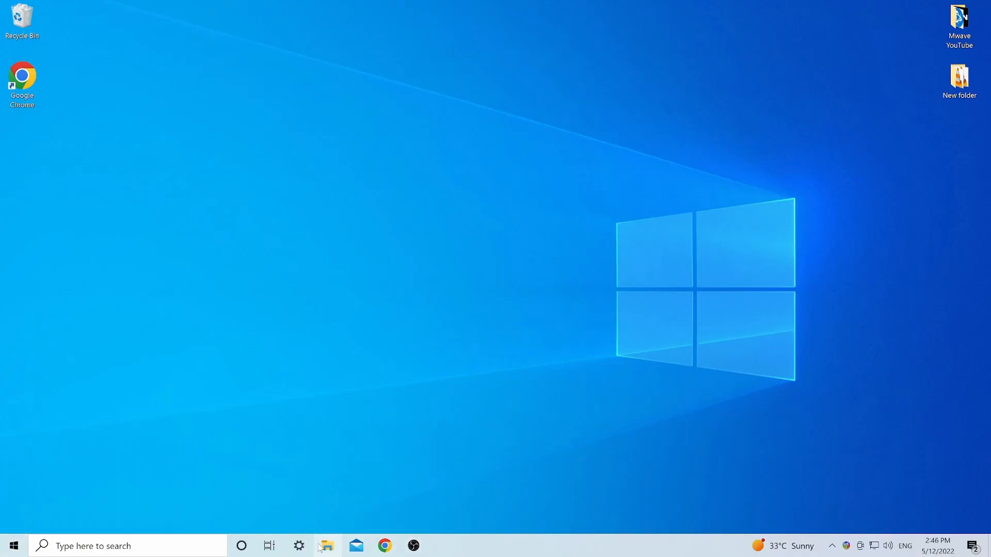
Step: Show the Windows Update page, which reports the PC doesn't meet Windows 11 requirements
{"action": "left_click", "coordinate": [298, 544]}
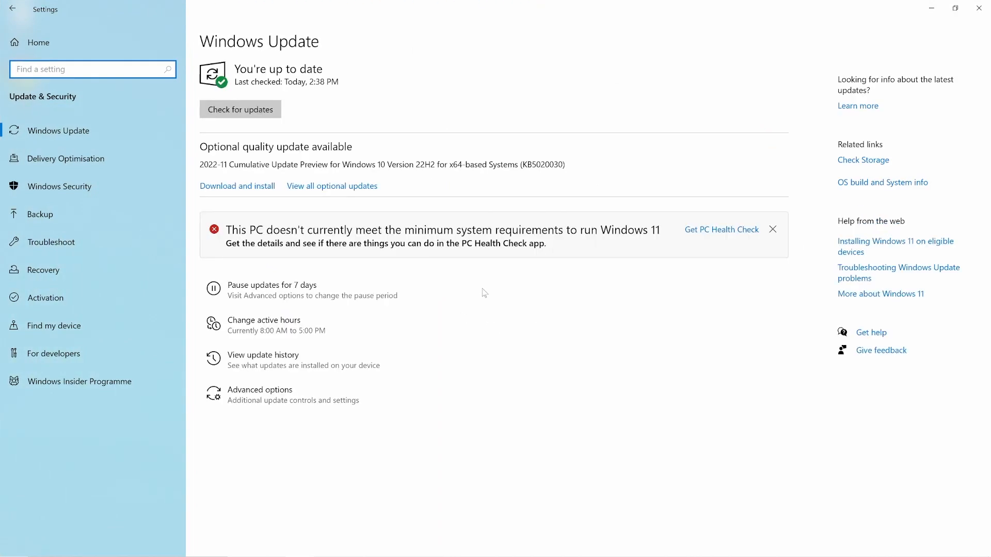
{"action": "mouse_move", "coordinate": [379, 221]}
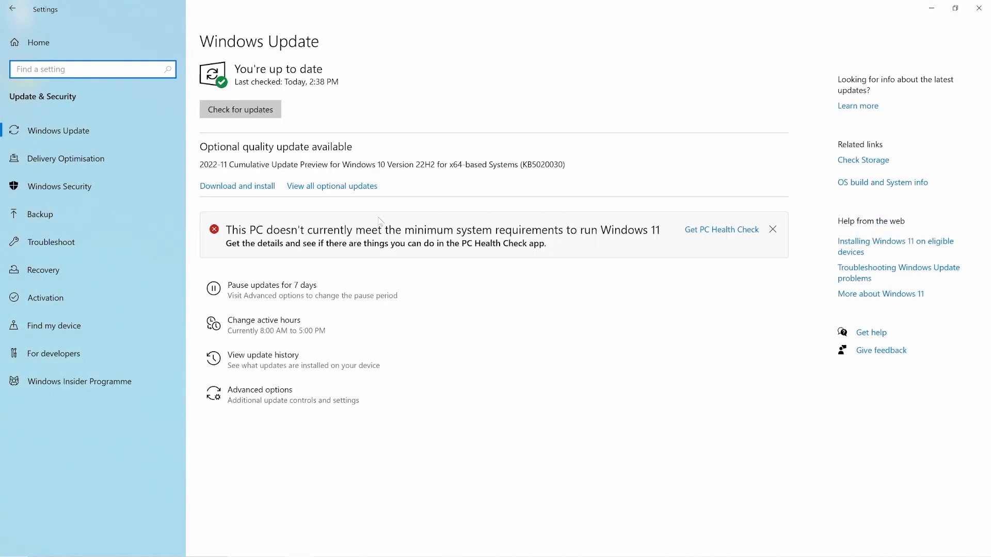
{"action": "mouse_move", "coordinate": [714, 253]}
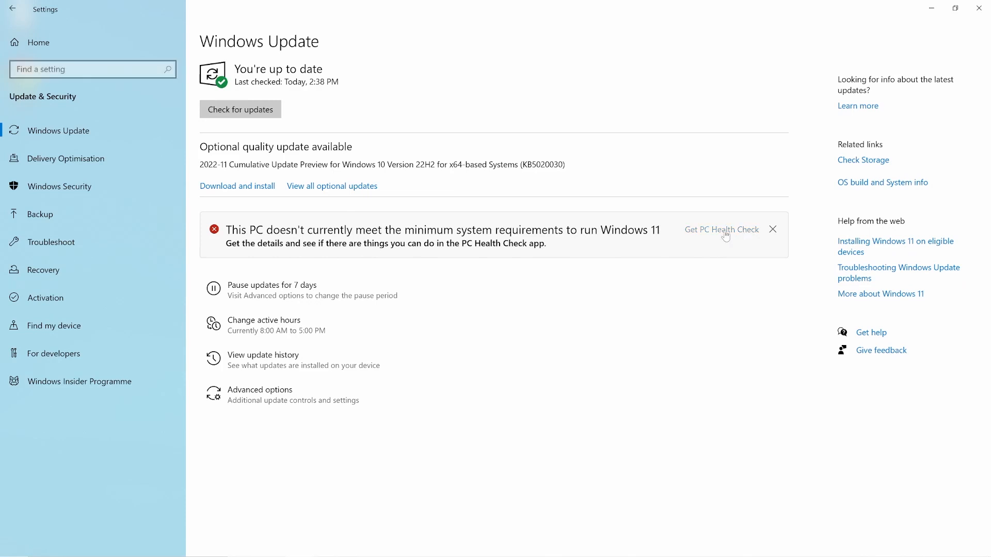
Step: Download the PC Health Check installer from Microsoft Support and run it
{"action": "left_click", "coordinate": [721, 229]}
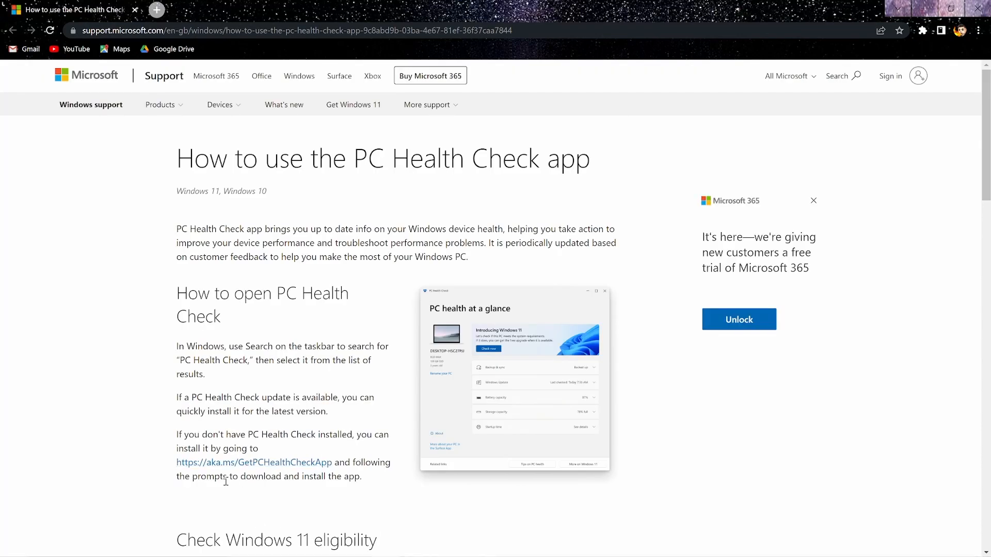
{"action": "mouse_move", "coordinate": [253, 462]}
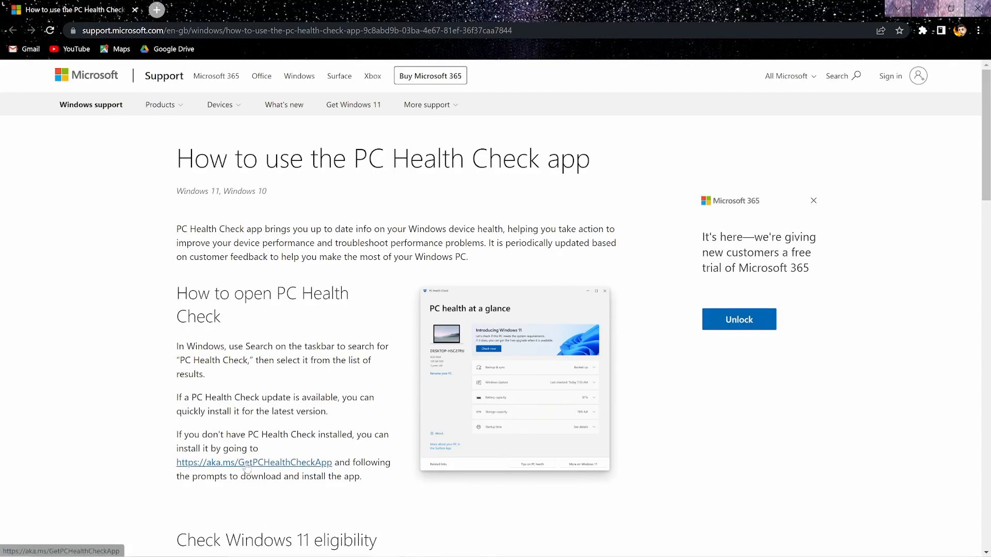
{"action": "left_click", "coordinate": [254, 463]}
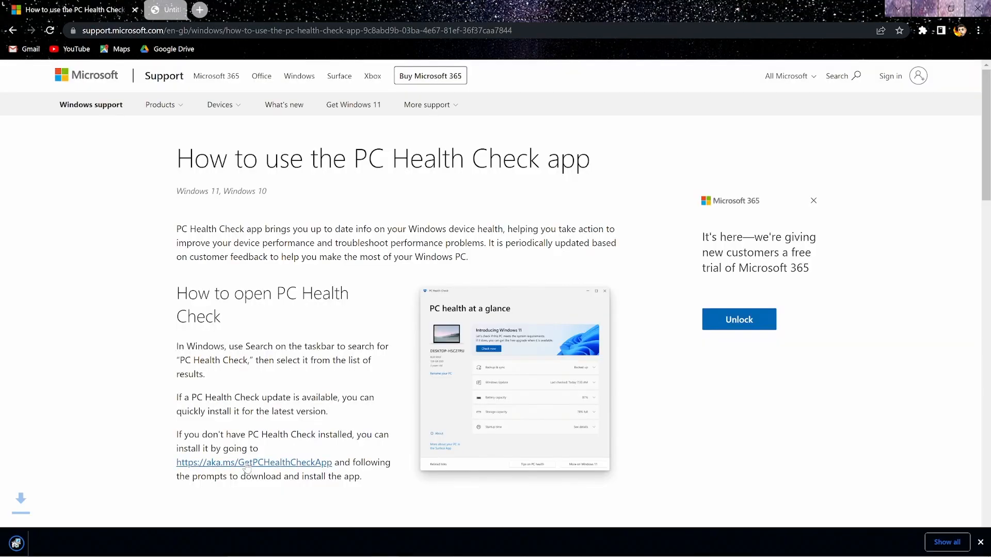
{"action": "left_click", "coordinate": [254, 462]}
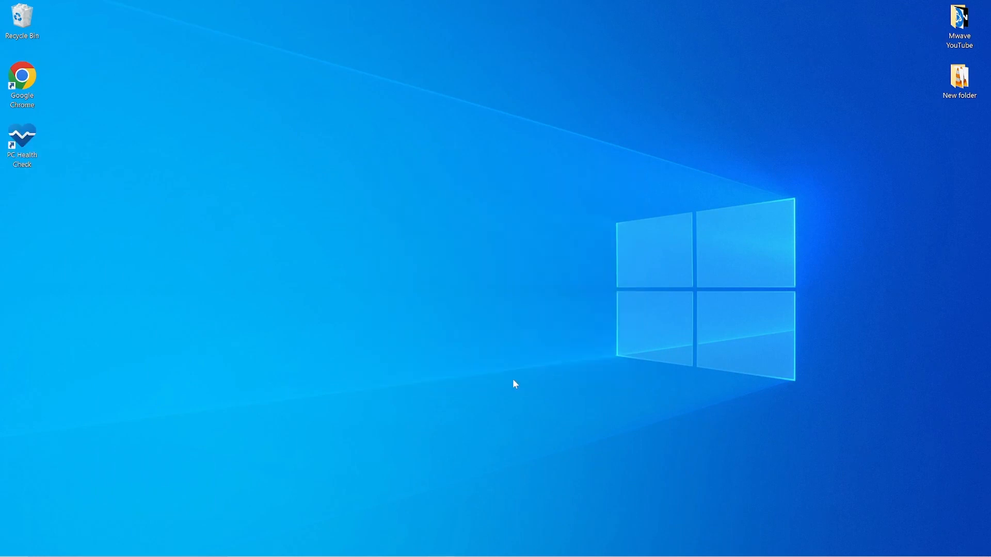
Step: Launch PC Health Check from the desktop and run the Windows 11 eligibility check
{"action": "double_click", "coordinate": [22, 135]}
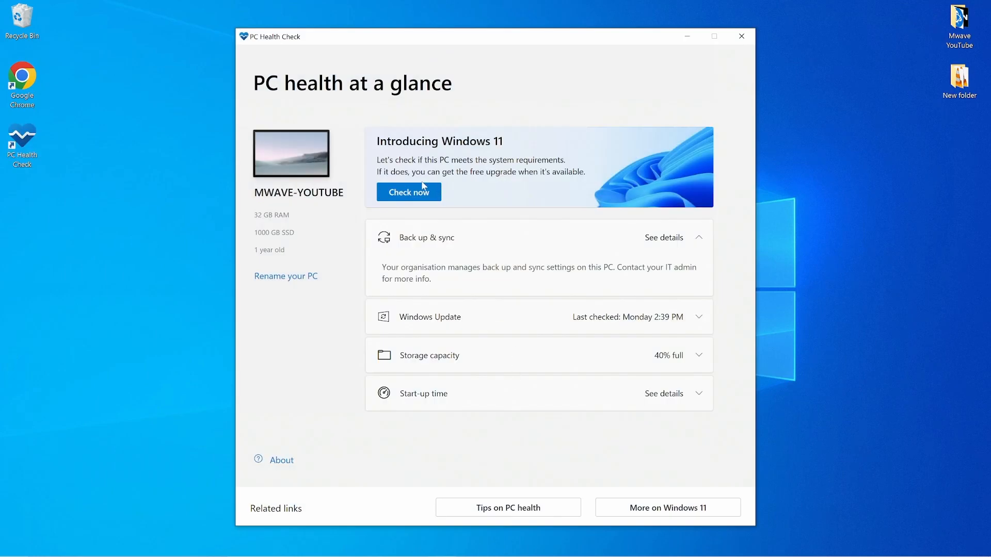
{"action": "left_click", "coordinate": [408, 192]}
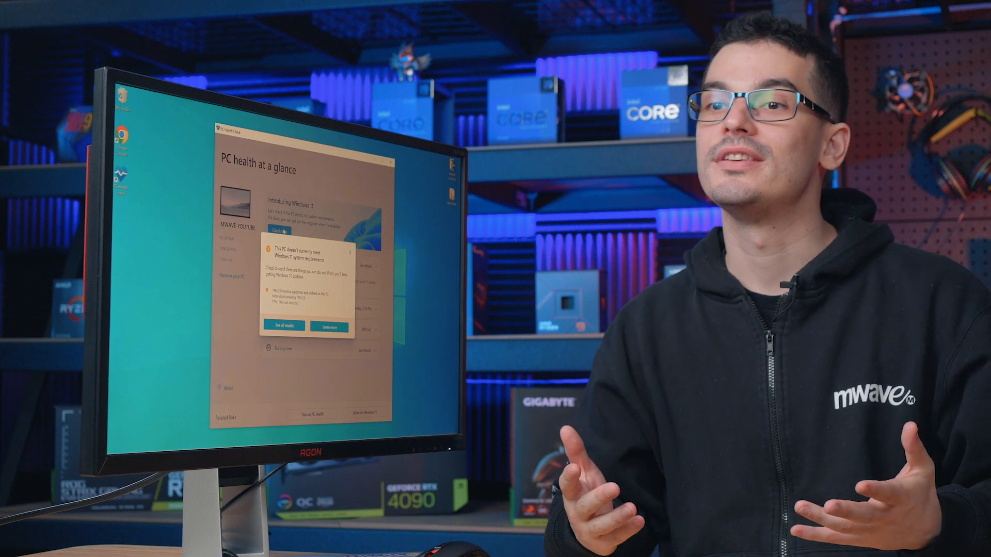
Step: Restart the PC from the Start menu to enter the AORUS BIOS
{"action": "left_click", "coordinate": [9, 545]}
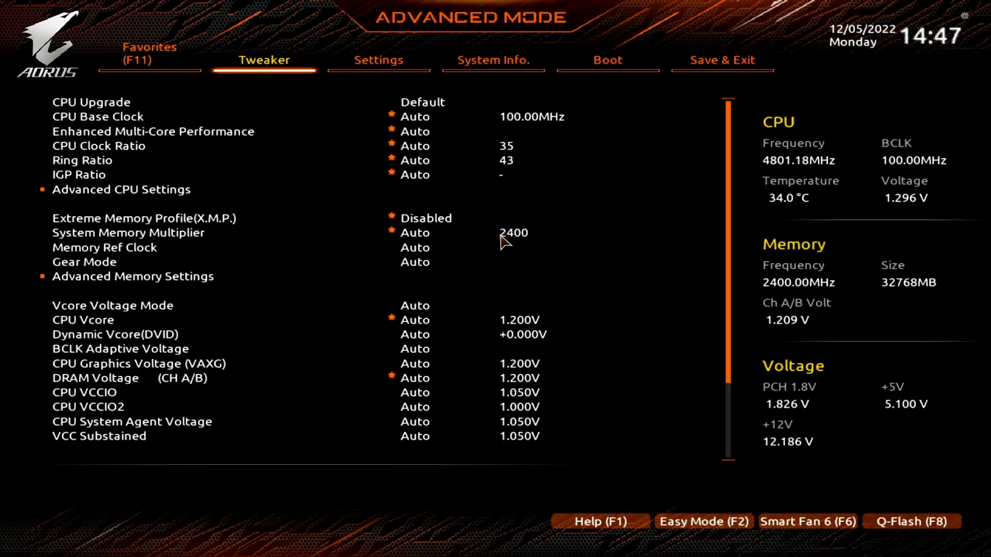
{"action": "mouse_move", "coordinate": [505, 173]}
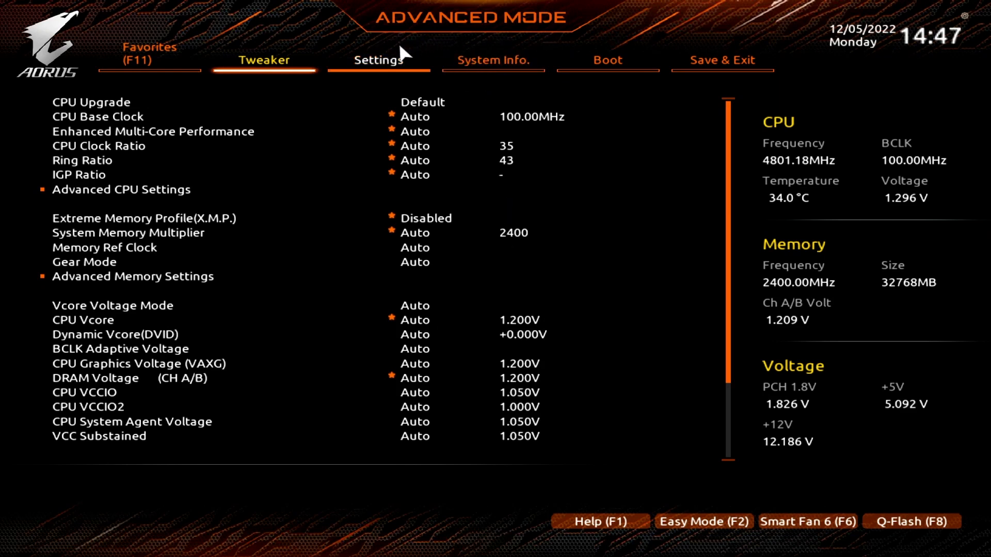
Step: Set Intel Platform Trust Technology to Enabled under Settings > Miscellaneous, then go to Save & Exit
{"action": "left_click", "coordinate": [377, 60]}
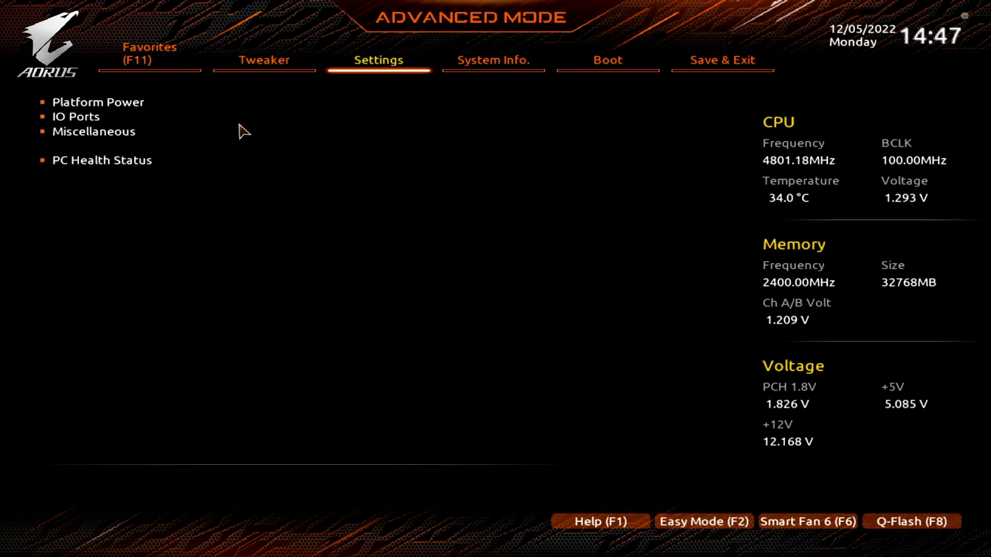
{"action": "mouse_move", "coordinate": [94, 131]}
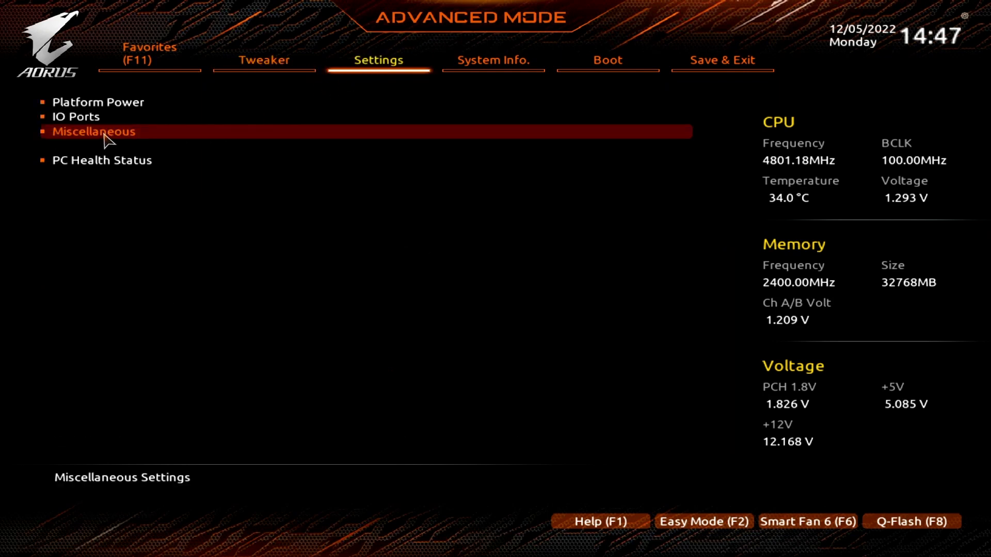
{"action": "left_click", "coordinate": [93, 131]}
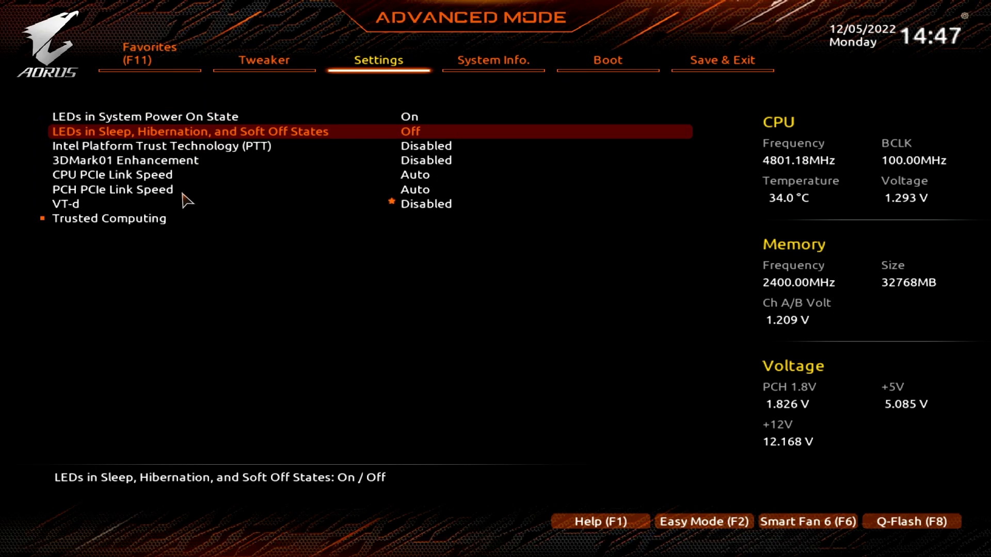
{"action": "key", "text": "Down"}
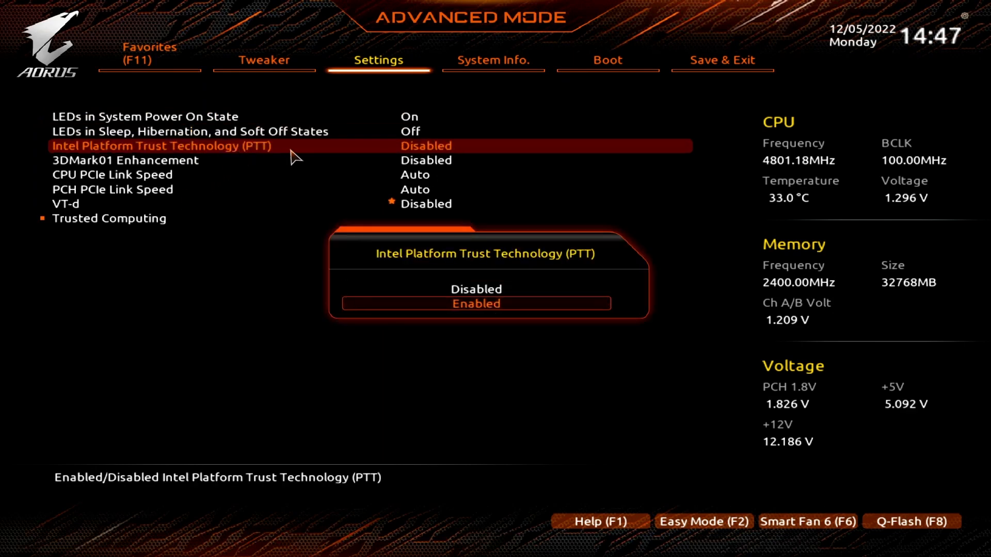
{"action": "left_click", "coordinate": [474, 304]}
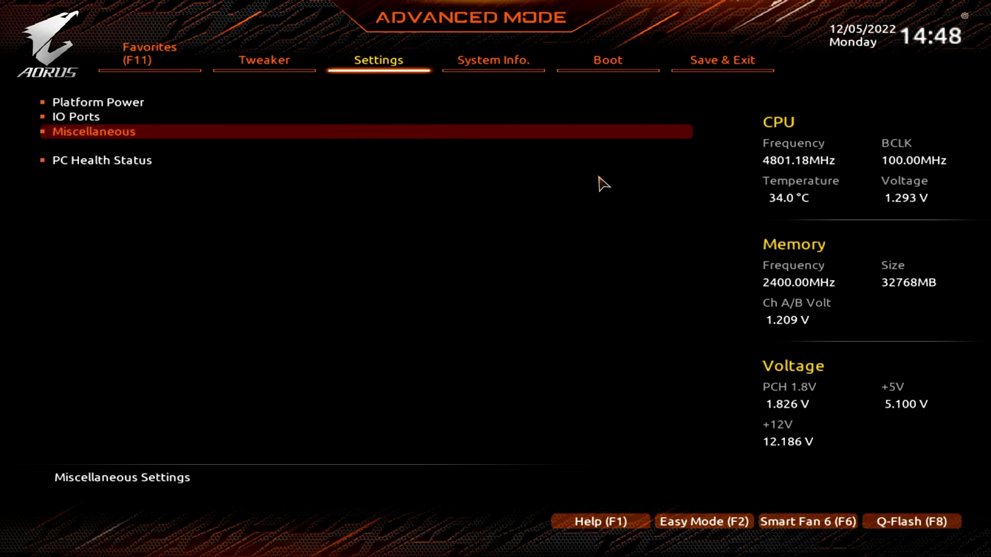
{"action": "left_click", "coordinate": [722, 60]}
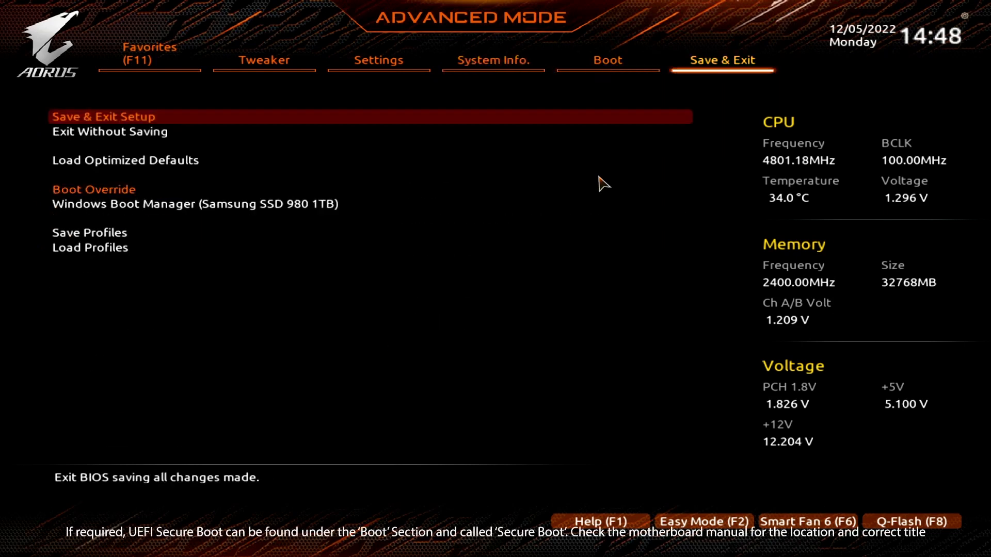
Step: Save and exit setup, reboot, and rerun PC Health Check confirming Windows 11 eligibility
{"action": "left_click", "coordinate": [103, 116]}
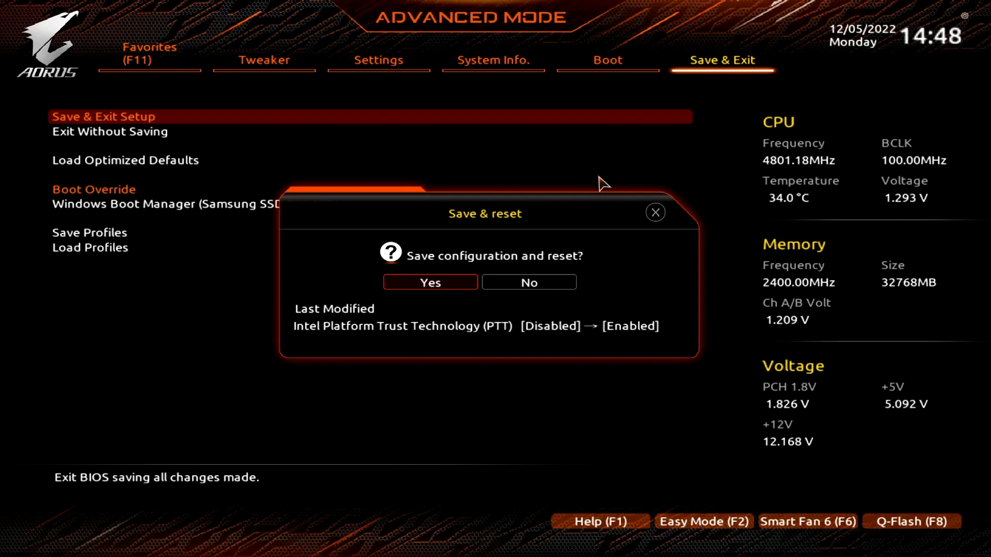
{"action": "left_click", "coordinate": [429, 283]}
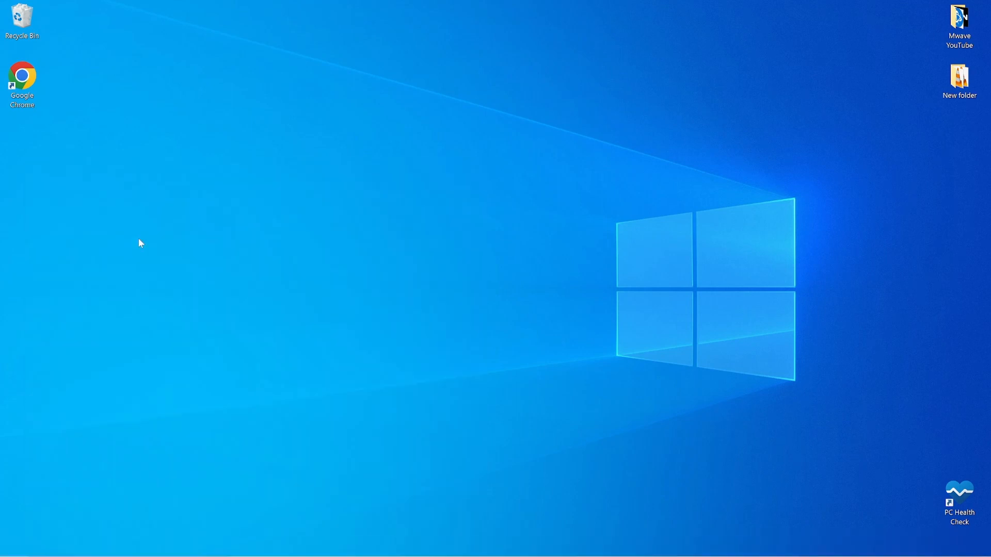
{"action": "double_click", "coordinate": [958, 500]}
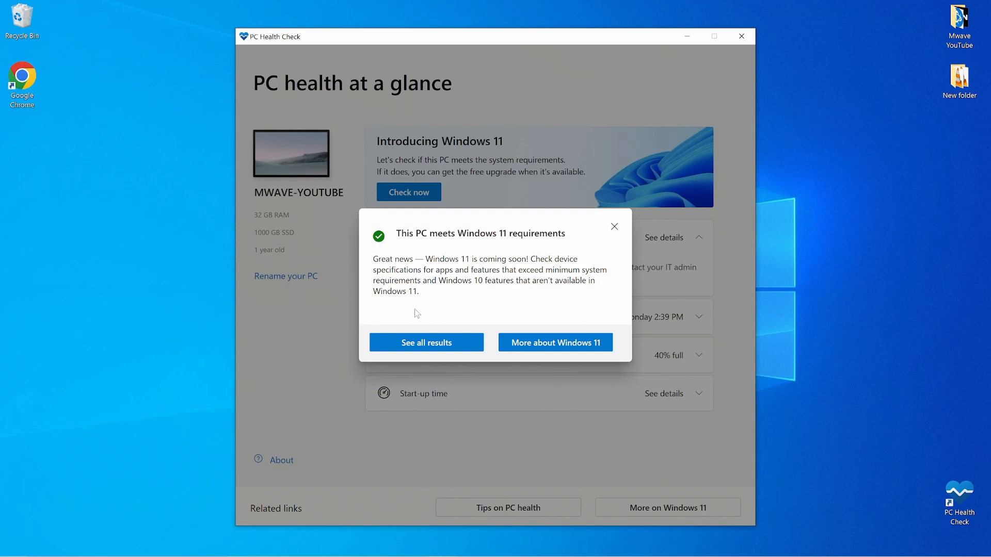
{"action": "left_click", "coordinate": [741, 36]}
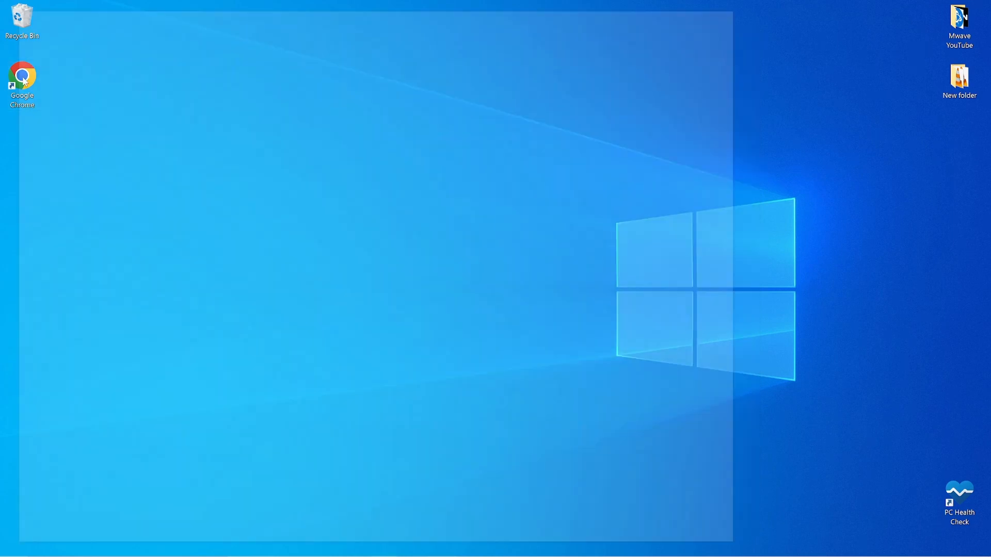
Step: Search 'download windows 11' in Chrome and open Microsoft's Download Windows 11 page
{"action": "double_click", "coordinate": [22, 74]}
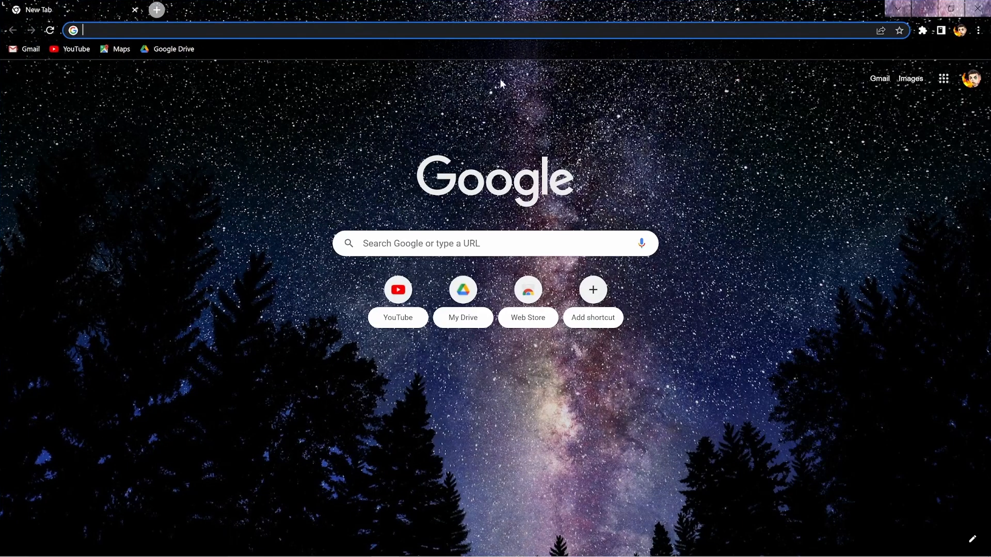
{"action": "type", "text": "download windows"}
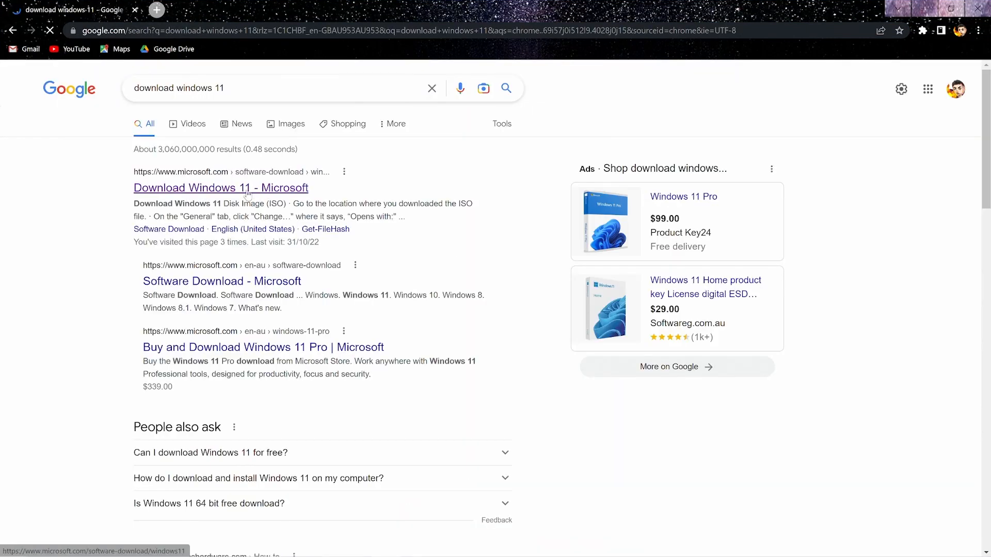
{"action": "left_click", "coordinate": [221, 188]}
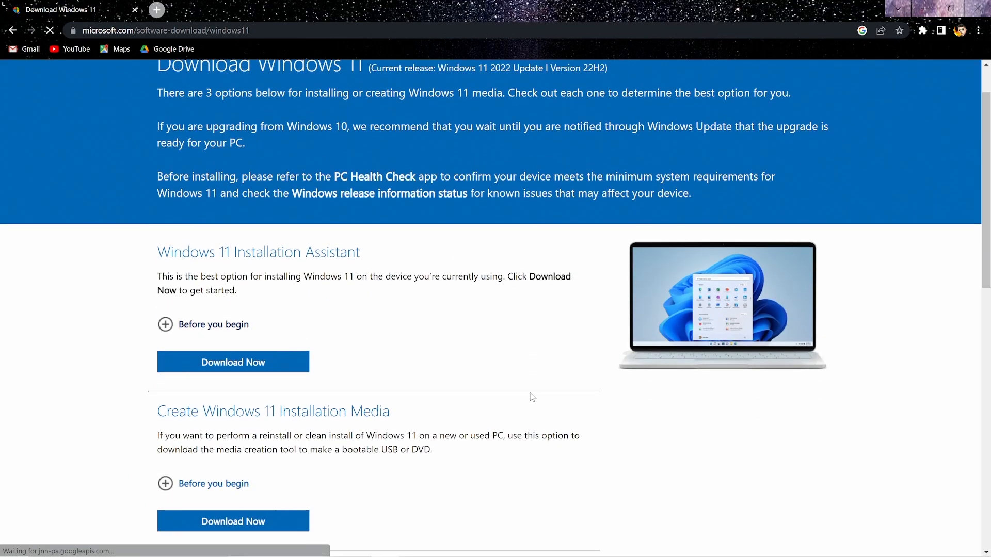
{"action": "scroll", "scroll_direction": "down", "scroll_amount": 3}
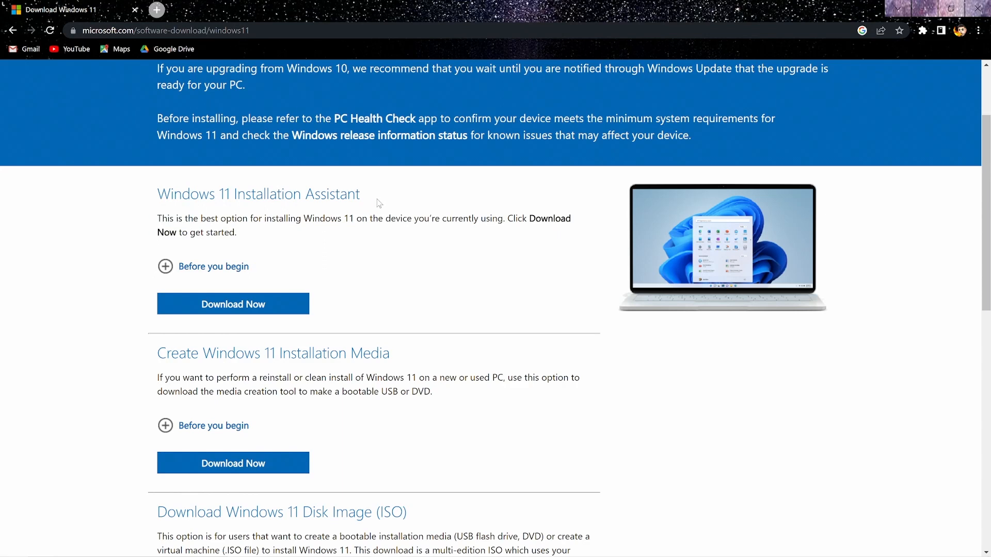
{"action": "mouse_move", "coordinate": [334, 213]}
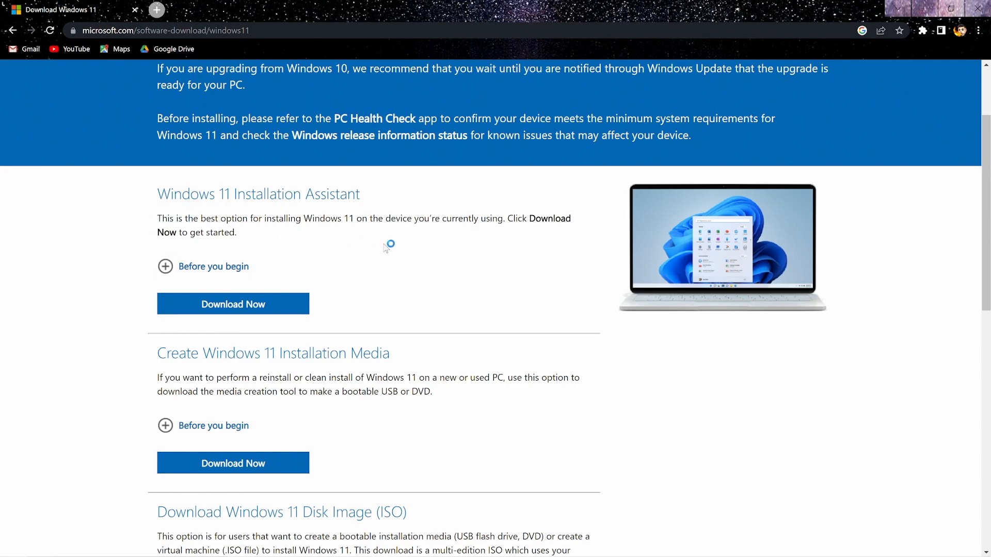
{"action": "mouse_move", "coordinate": [493, 306]}
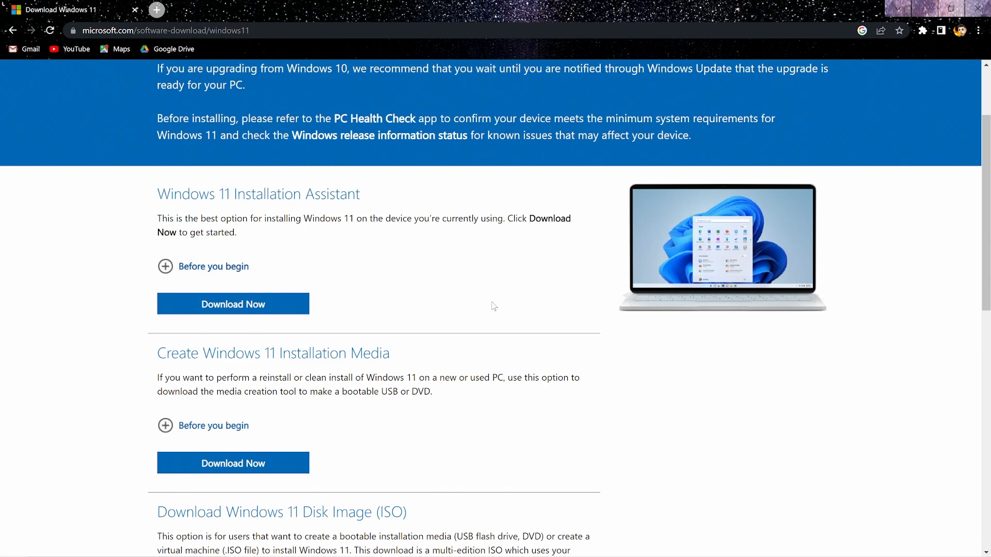
{"action": "mouse_move", "coordinate": [325, 357]}
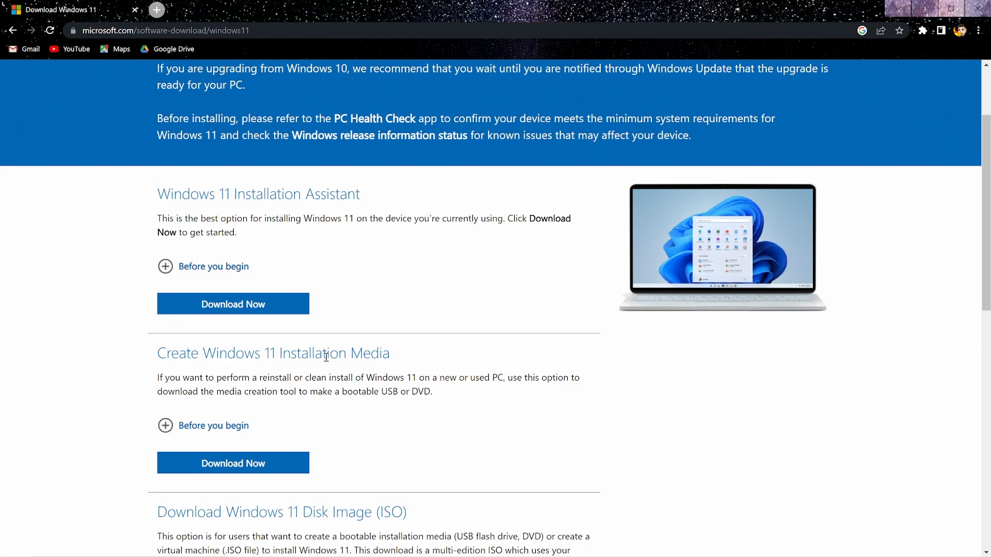